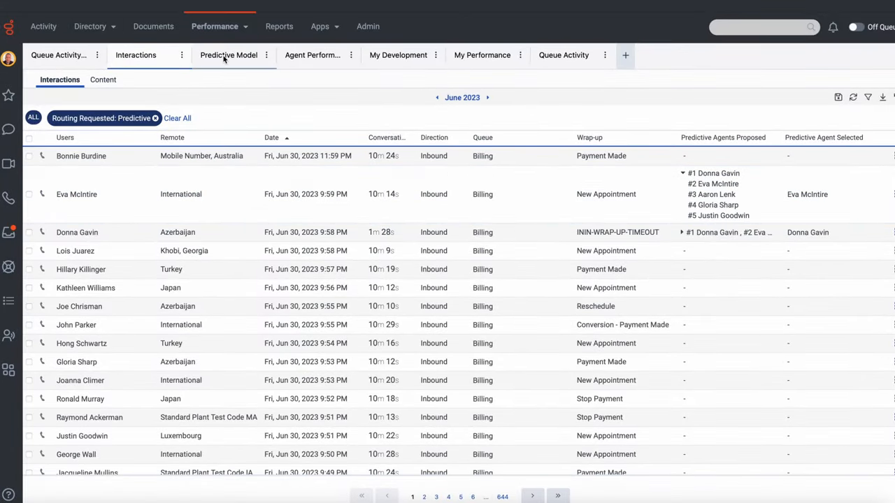
# - Show the Billing queue's Predictive Model with the Average Handle Time feature-importance donut chart
pyautogui.click(227, 54)
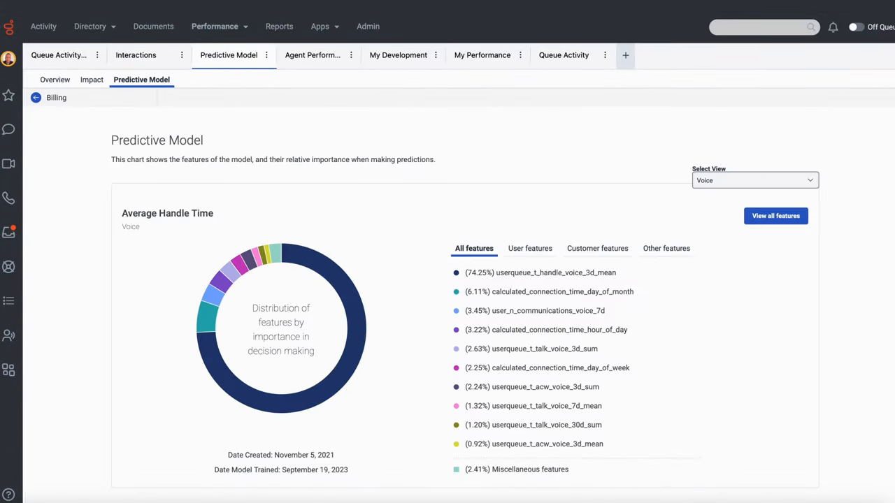